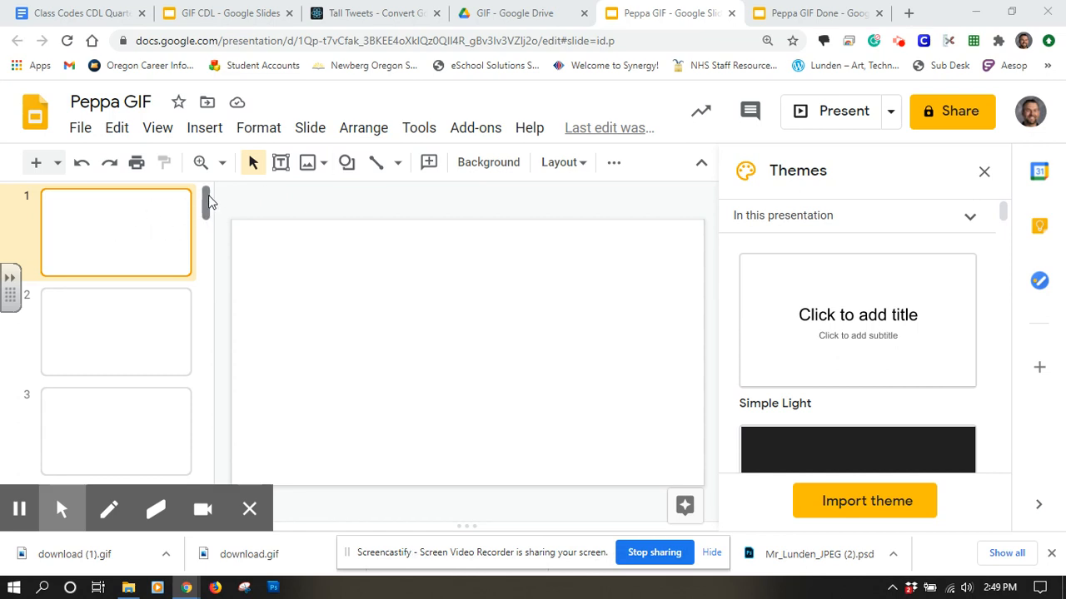
Arrange the blank Peppa GIF deck beside the GIF Peppa photo folder in File Explorer
{"action": "scroll", "scroll_direction": "down", "scroll_amount": 3}
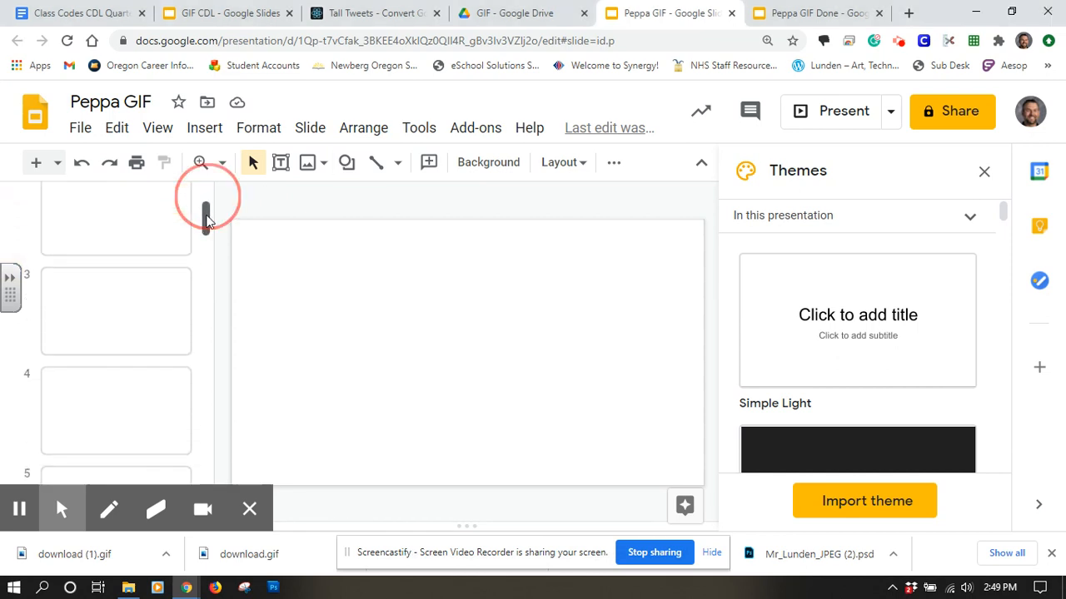
{"action": "scroll", "scroll_direction": "down", "scroll_amount": 3}
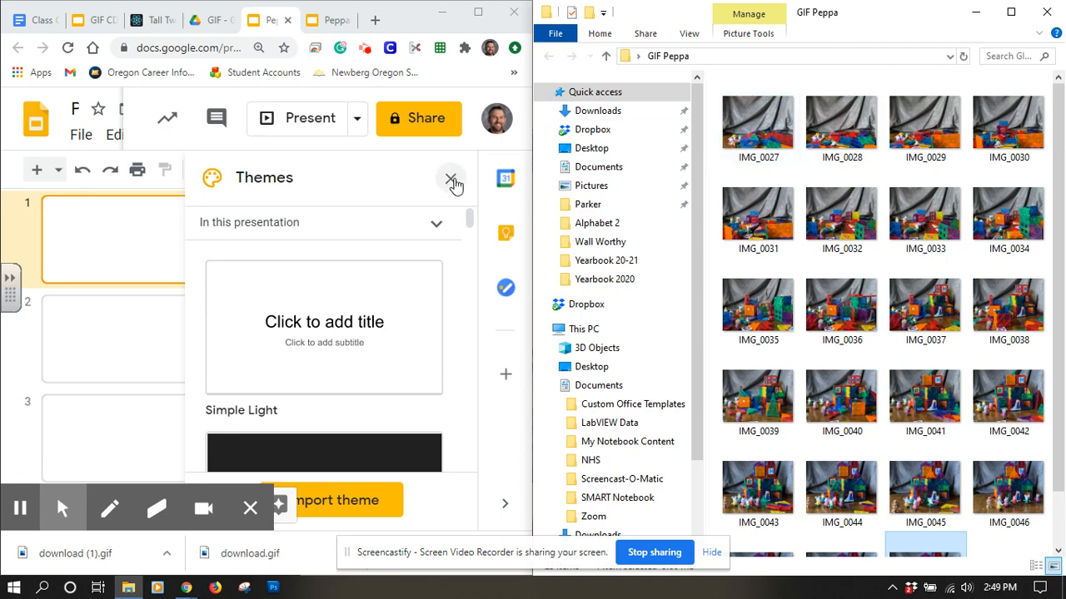
Close the Themes panel and drag the IMG photos onto slides 2 through 4
{"action": "left_click", "coordinate": [453, 181]}
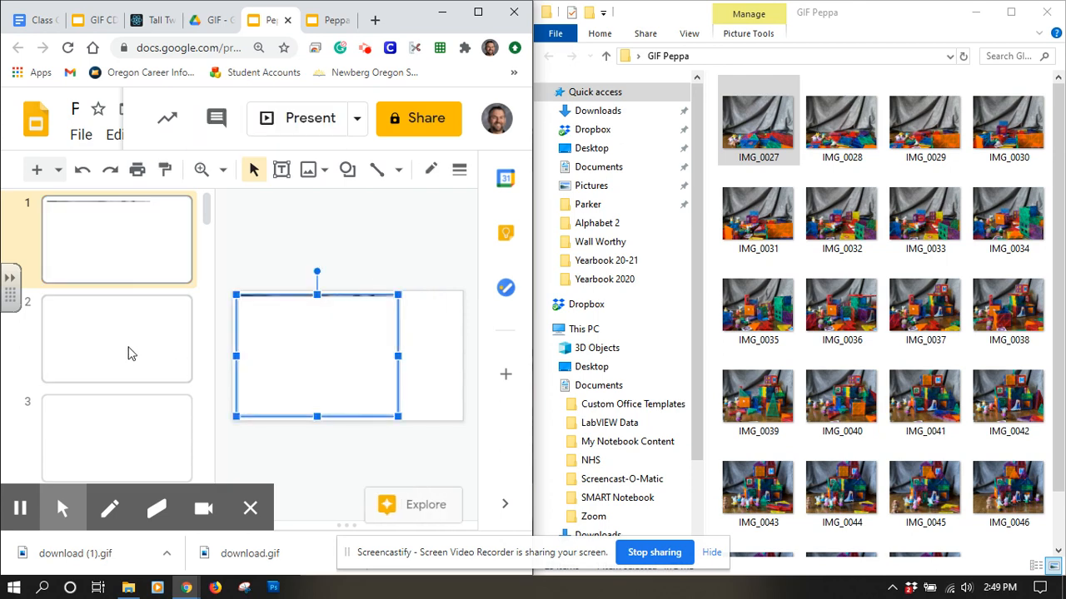
{"action": "left_click", "coordinate": [117, 338]}
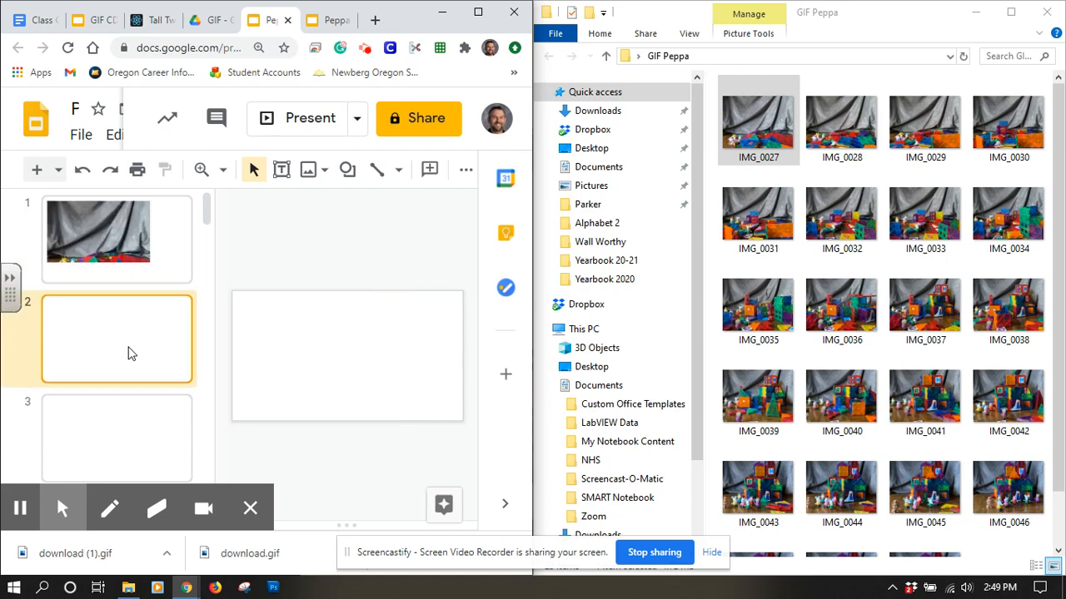
{"action": "left_click", "coordinate": [841, 121]}
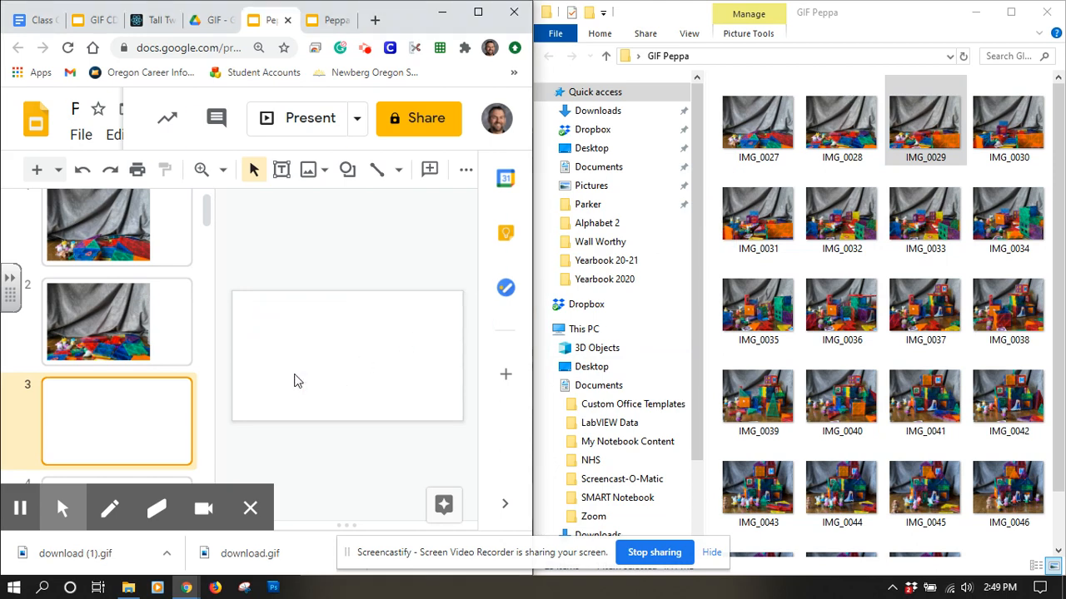
{"action": "left_click", "coordinate": [317, 356]}
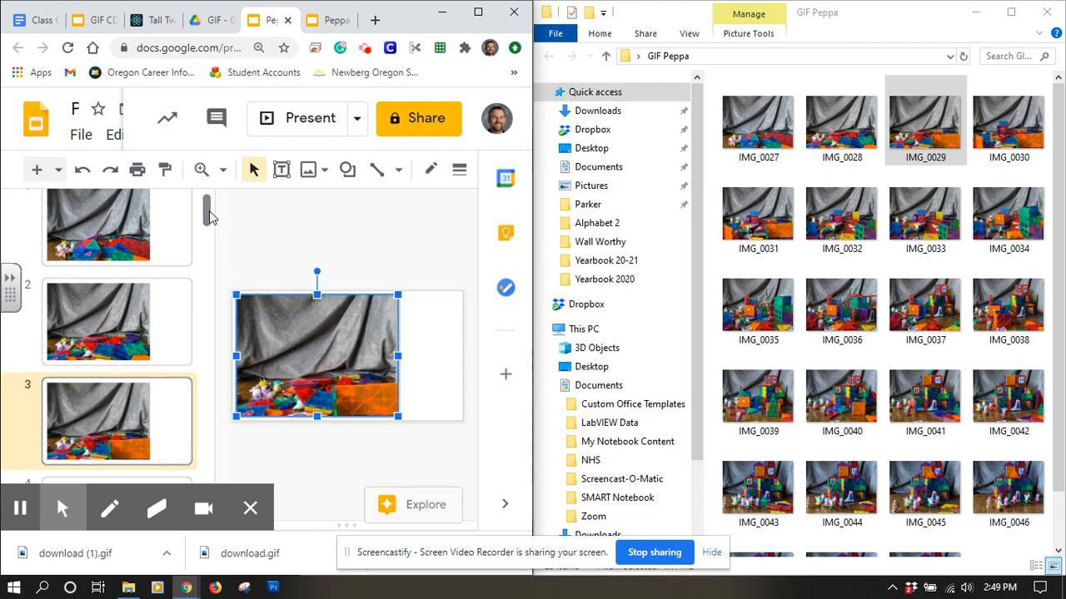
{"action": "scroll", "scroll_direction": "down", "scroll_amount": 3}
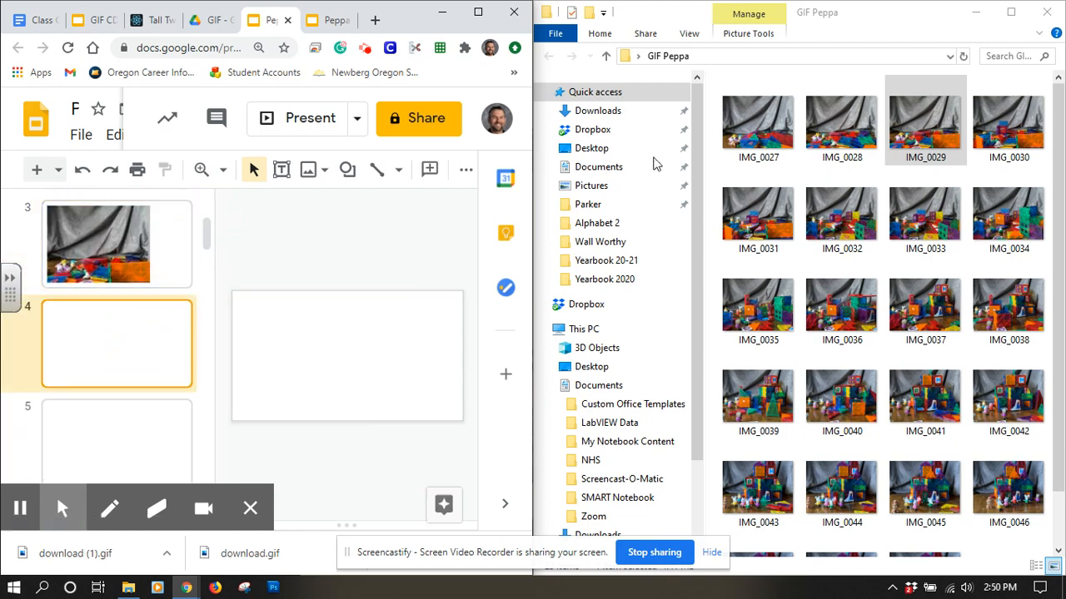
{"action": "left_click_drag", "start_coordinate": [924, 125], "coordinate": [279, 375]}
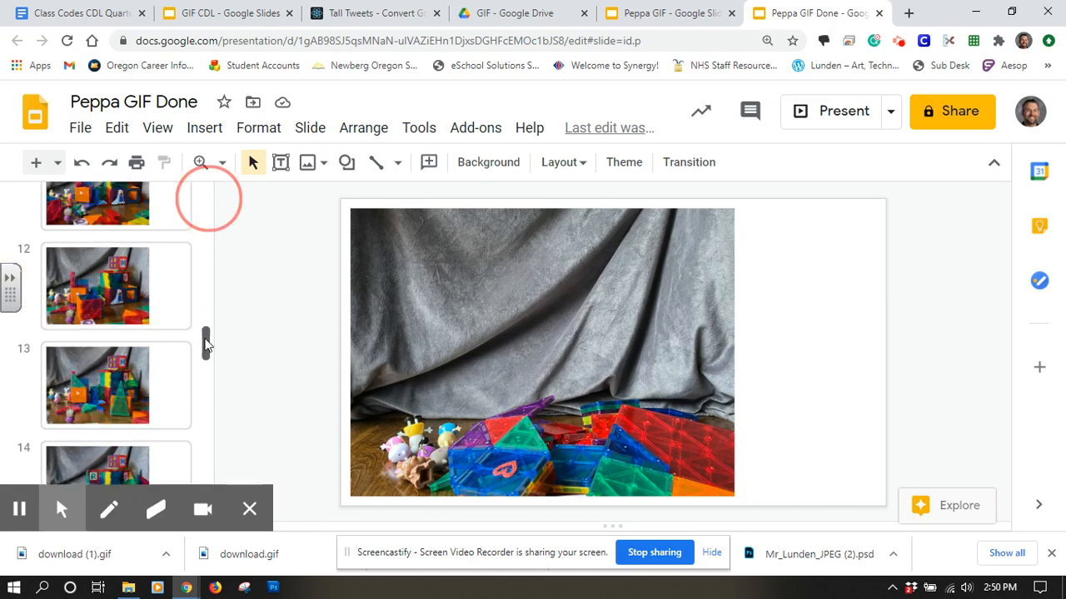
Scroll the Peppa GIF Done filmstrip back to slide 1
{"action": "scroll", "scroll_direction": "down", "scroll_amount": 3}
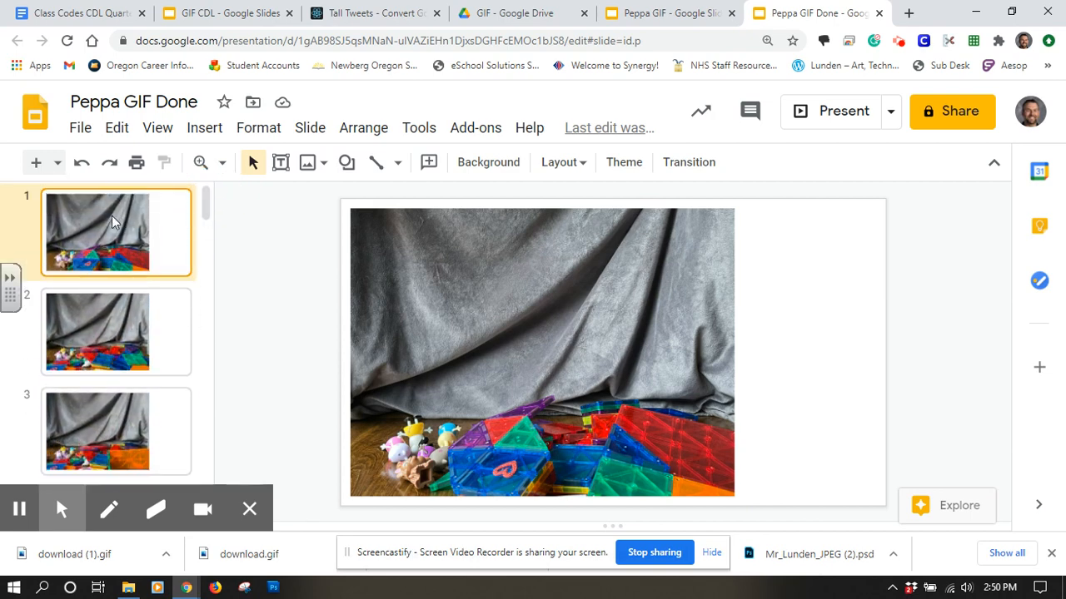
{"action": "mouse_move", "coordinate": [418, 128]}
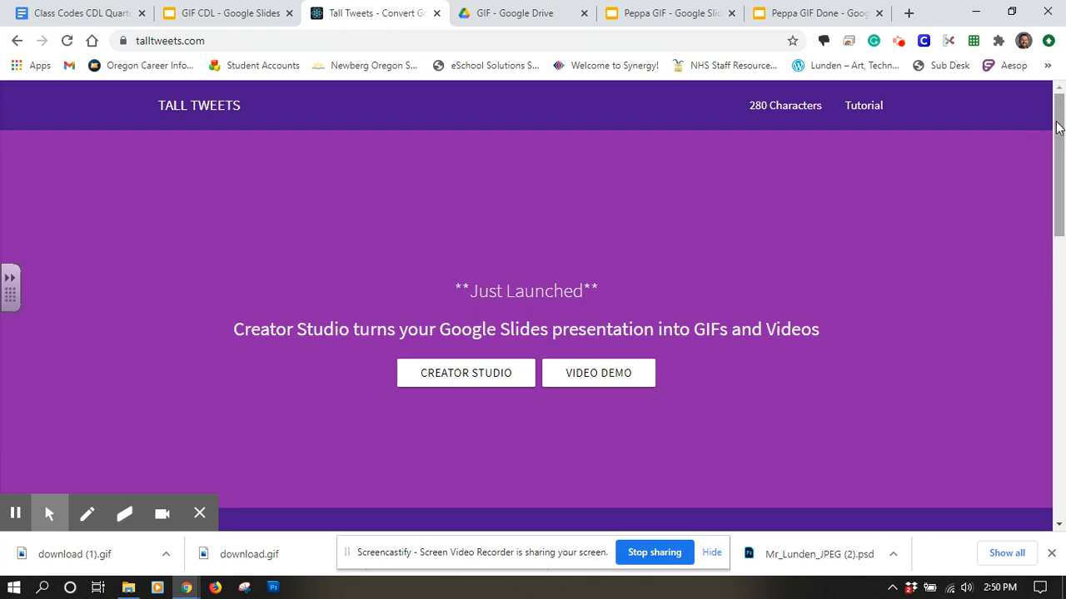
Scroll to Tall Tweets Classic and open the Select Presentation file picker
{"action": "scroll", "scroll_direction": "down", "scroll_amount": 3}
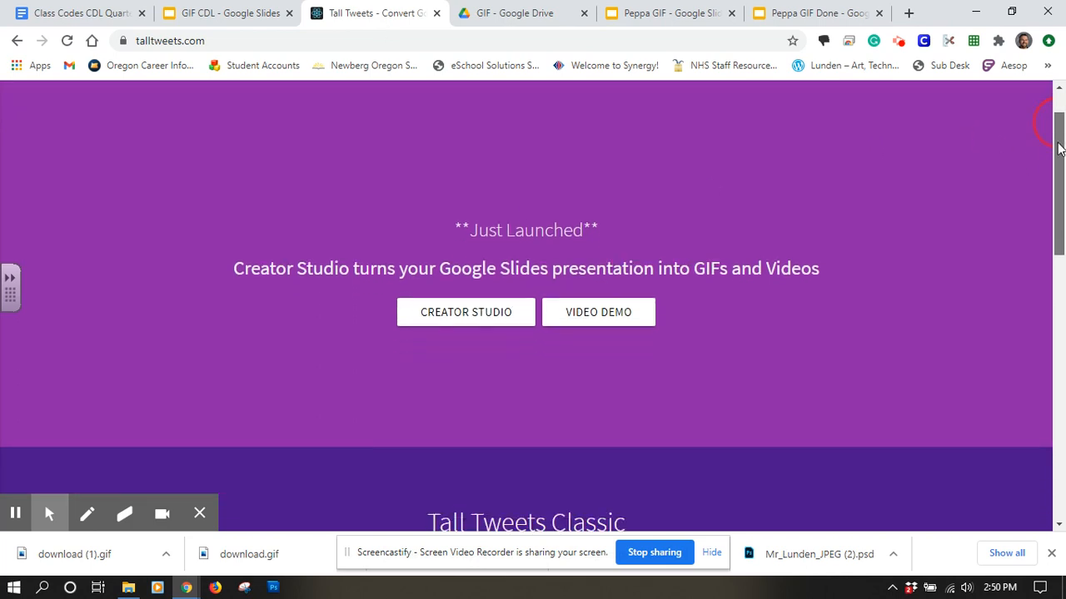
{"action": "scroll", "scroll_direction": "down", "scroll_amount": 3}
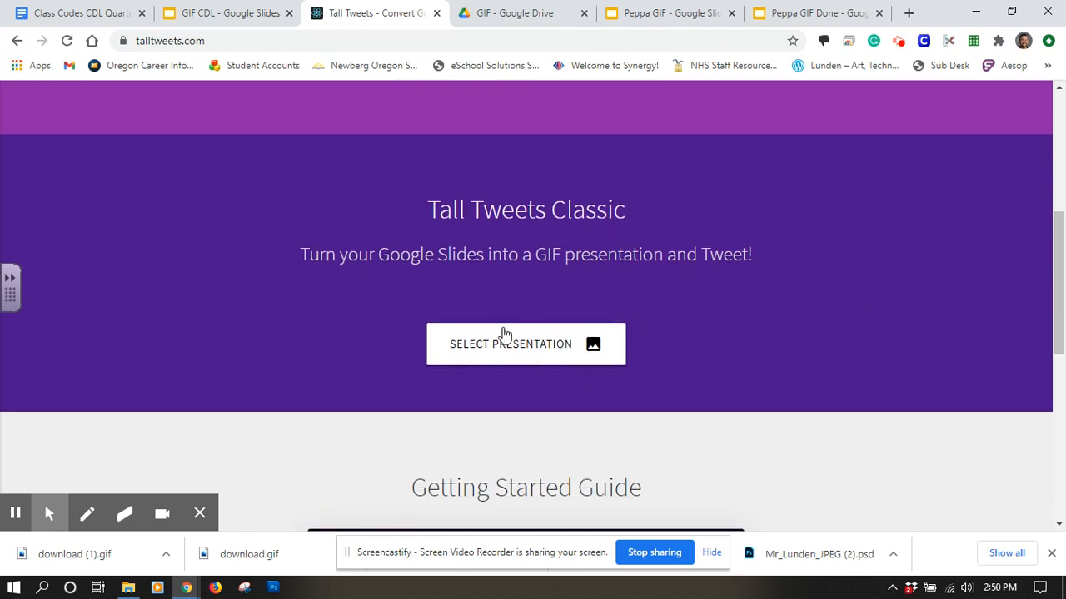
{"action": "mouse_move", "coordinate": [519, 324]}
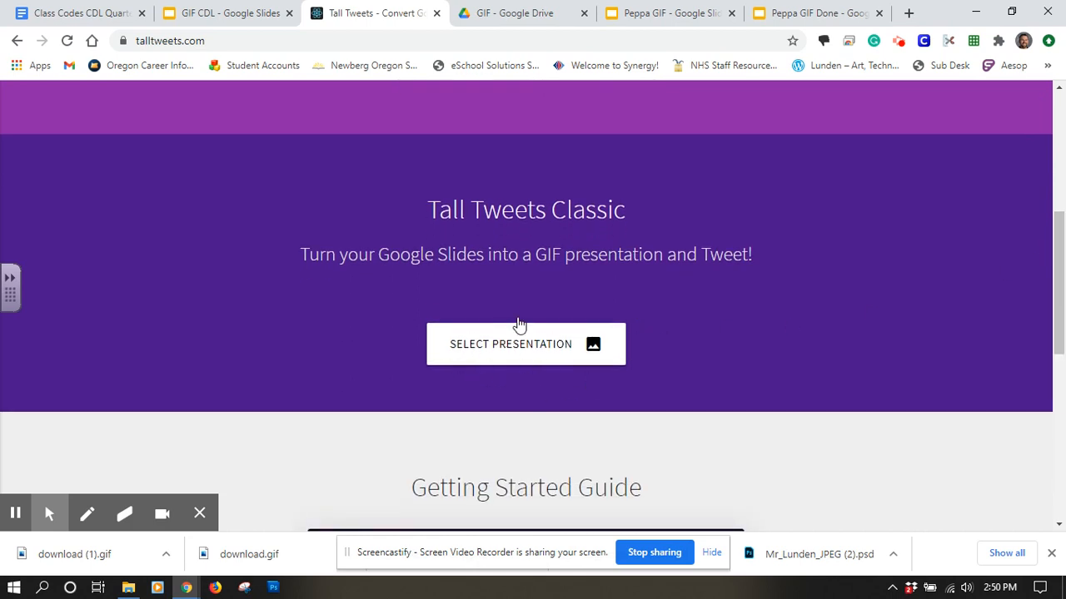
{"action": "mouse_move", "coordinate": [527, 350]}
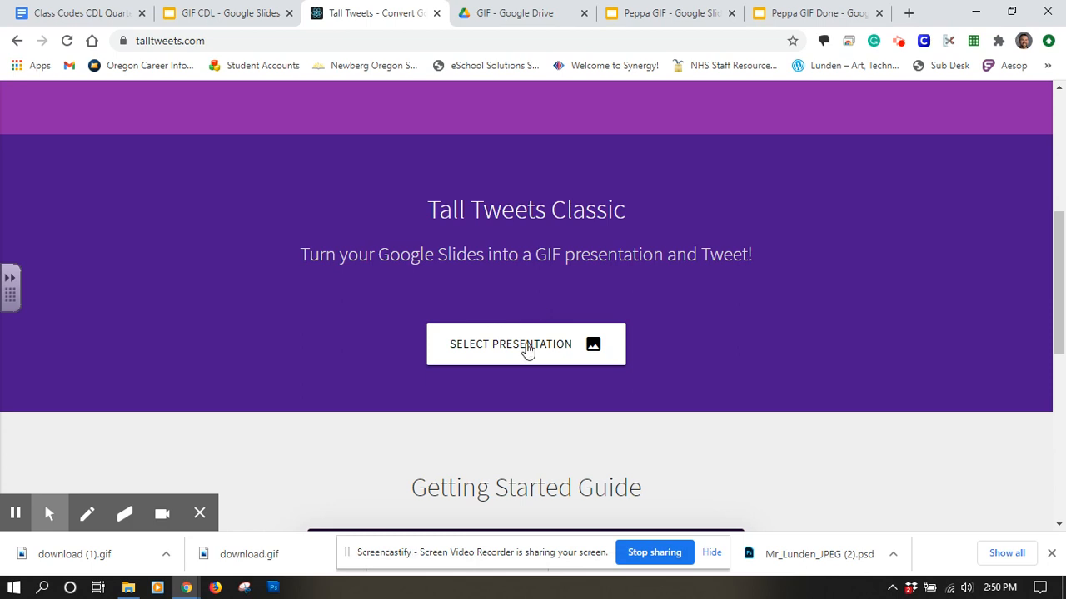
{"action": "left_click", "coordinate": [527, 344]}
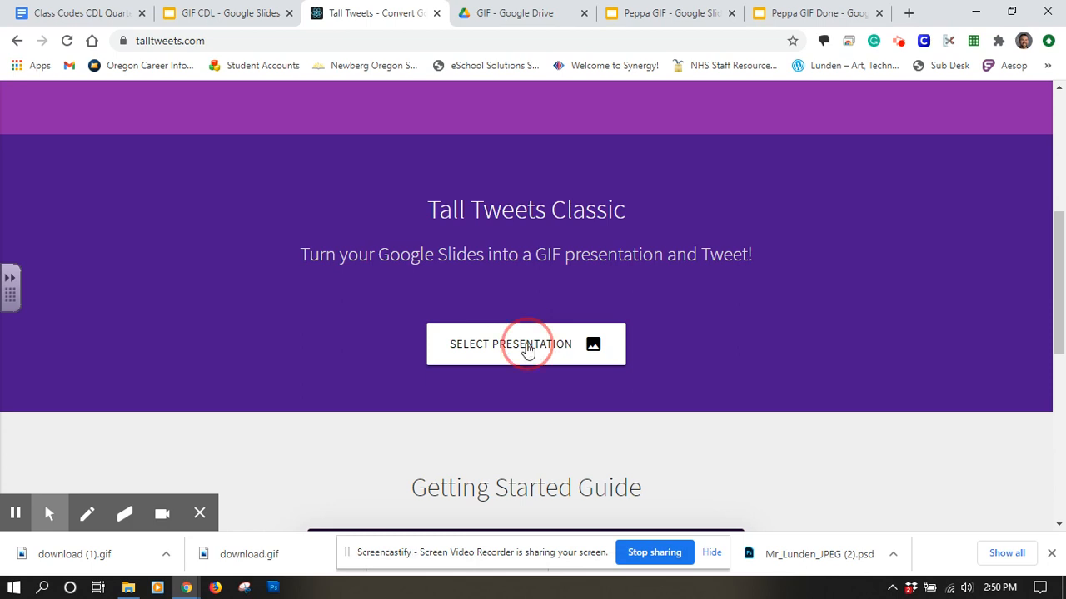
{"action": "left_click", "coordinate": [526, 344]}
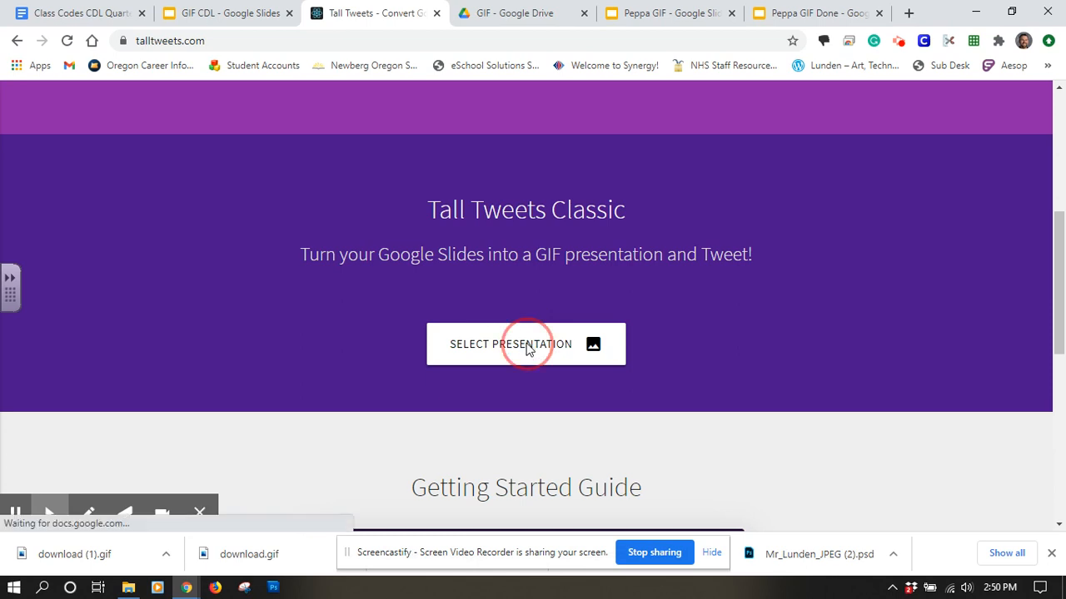
{"action": "left_click", "coordinate": [526, 344]}
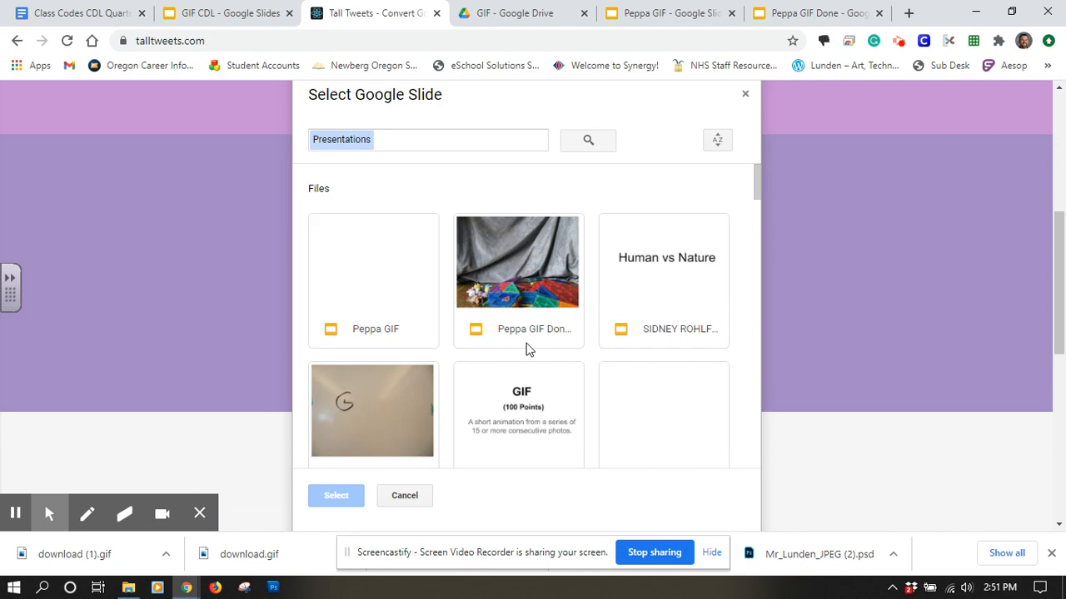
Choose Peppa GIF Done in the Select Google Slide dialog and confirm it
{"action": "left_click", "coordinate": [373, 280]}
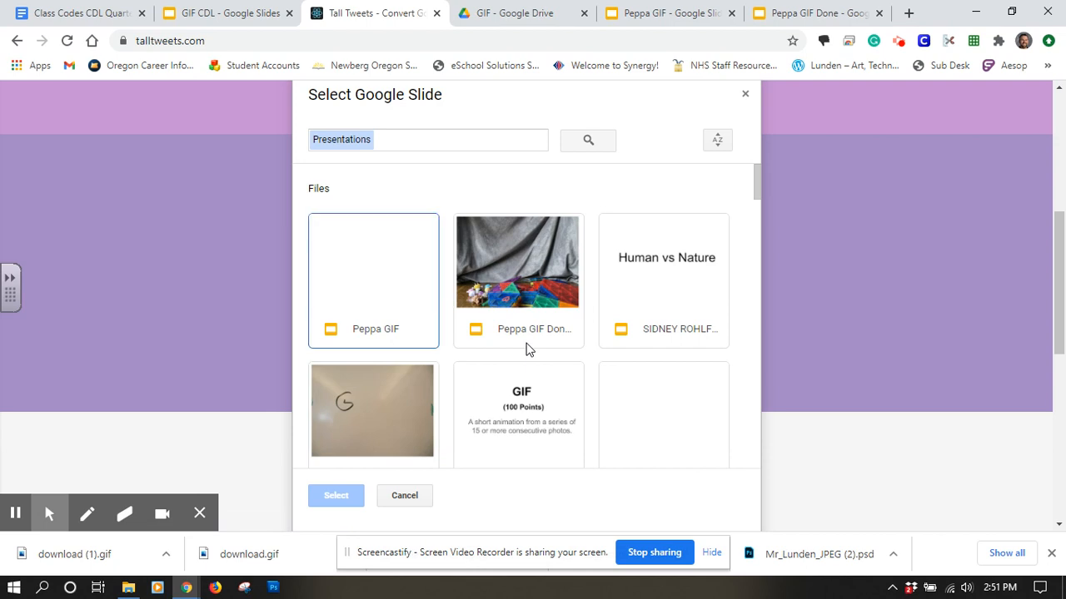
{"action": "mouse_move", "coordinate": [535, 294]}
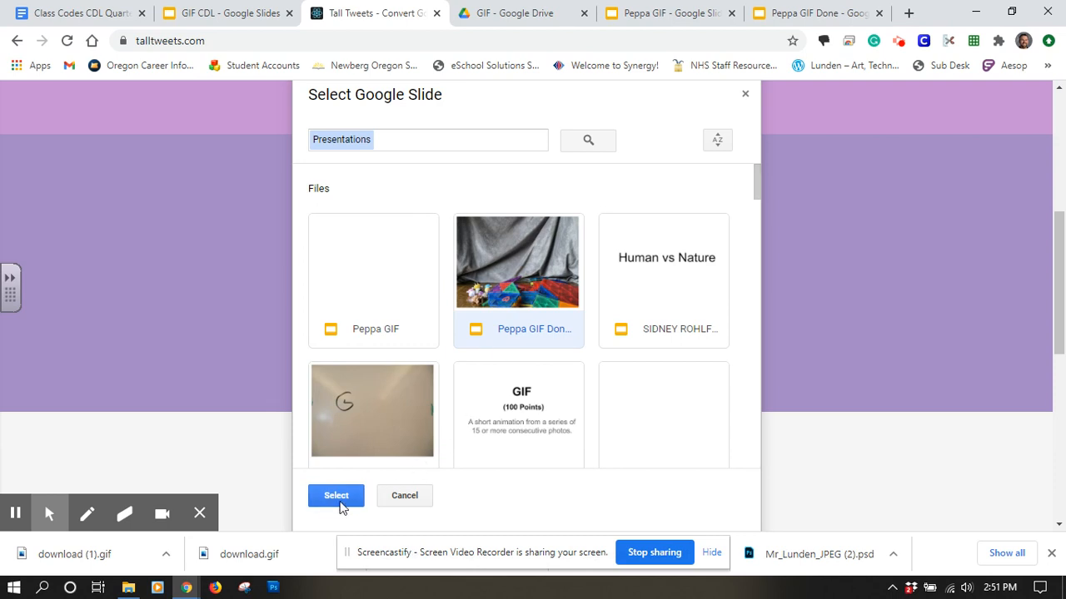
{"action": "left_click", "coordinate": [336, 496]}
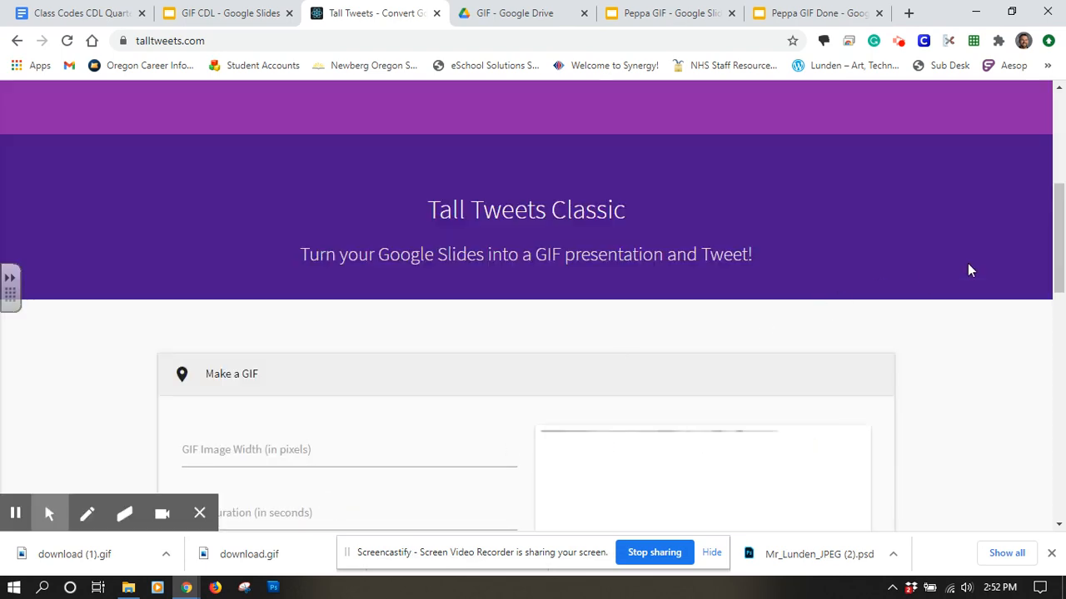
Create a GIF with 800-pixel image width and 0.2-second slide duration
{"action": "scroll", "scroll_direction": "down", "scroll_amount": 3}
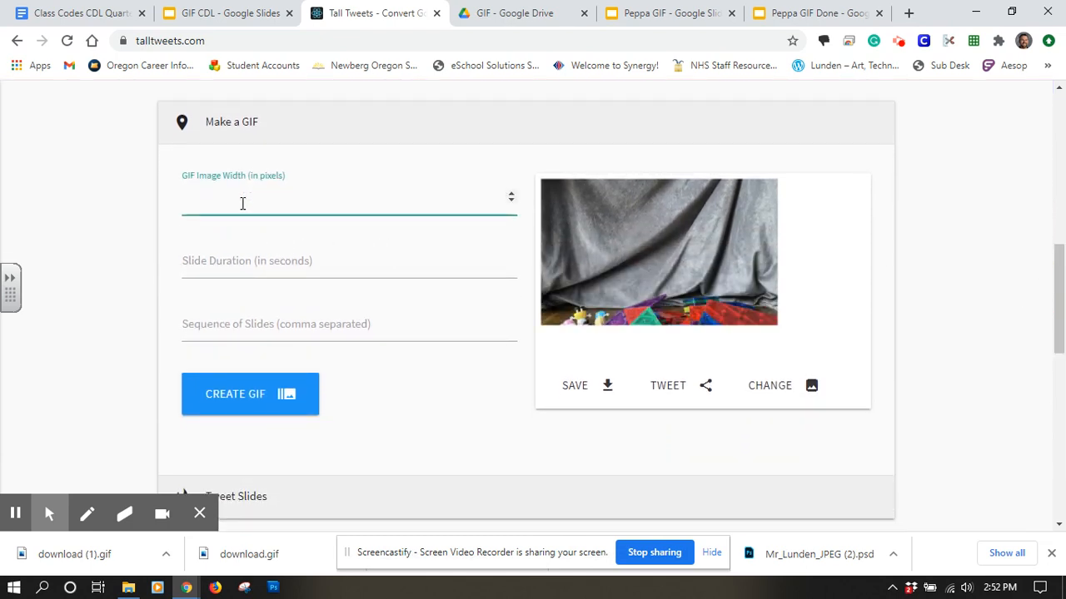
{"action": "type", "text": "8"}
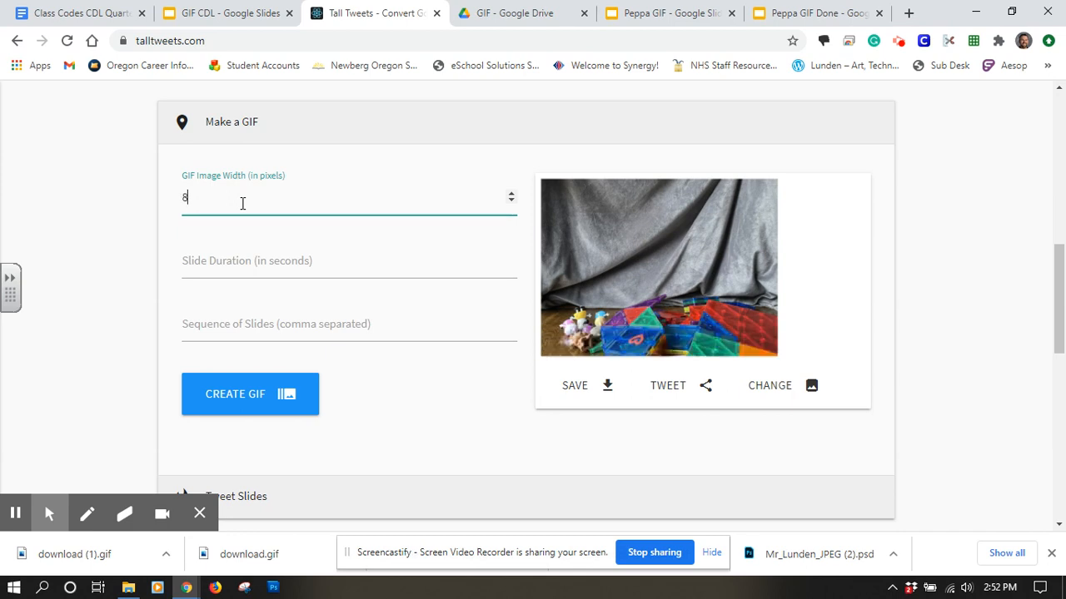
{"action": "type", "text": "00"}
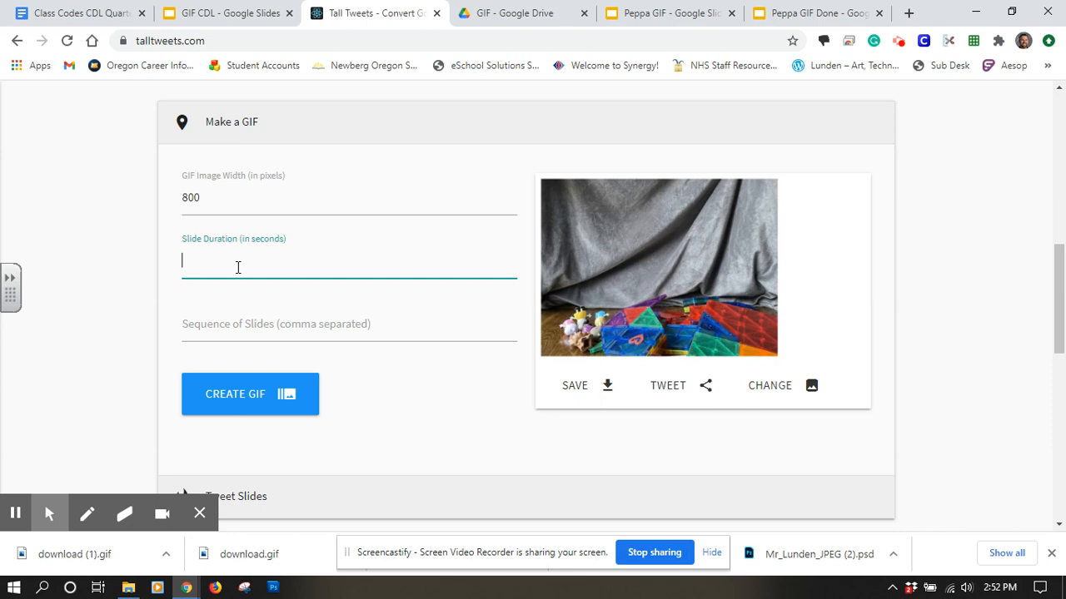
{"action": "type", "text": ".2"}
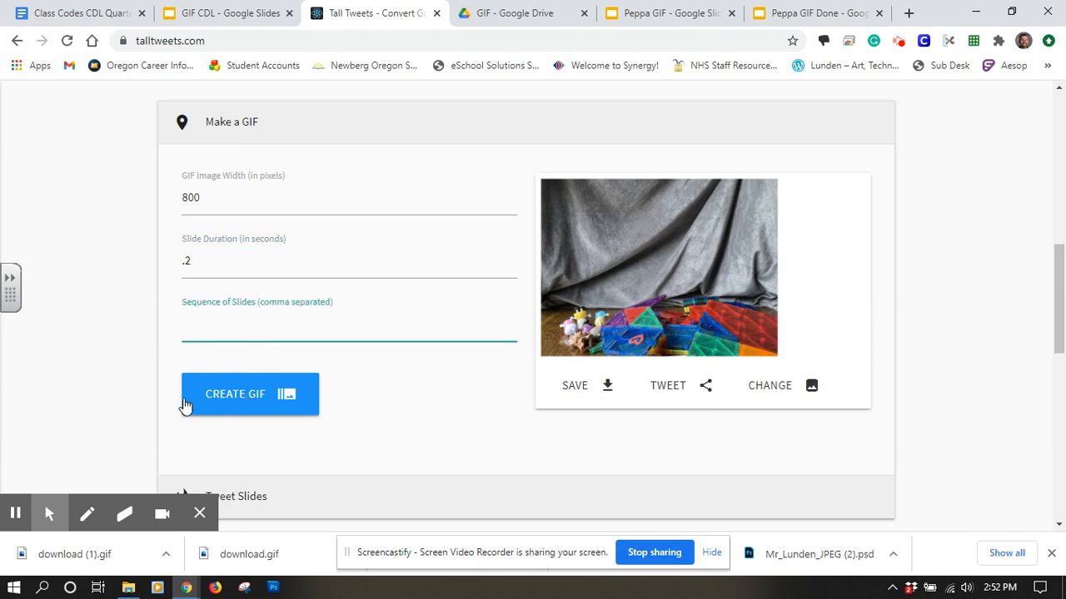
{"action": "mouse_move", "coordinate": [221, 402]}
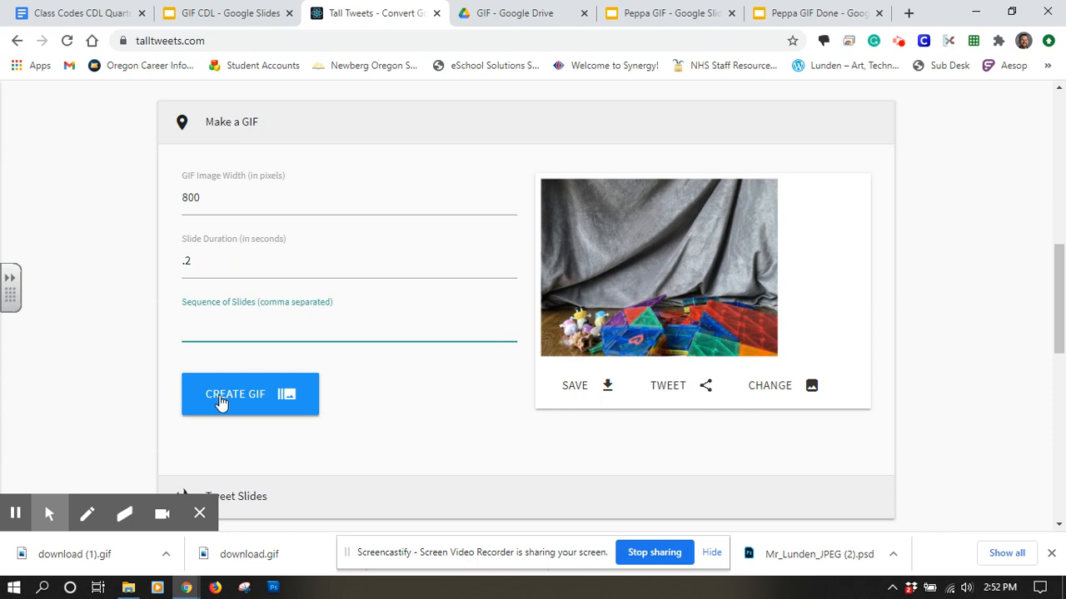
{"action": "left_click", "coordinate": [235, 394]}
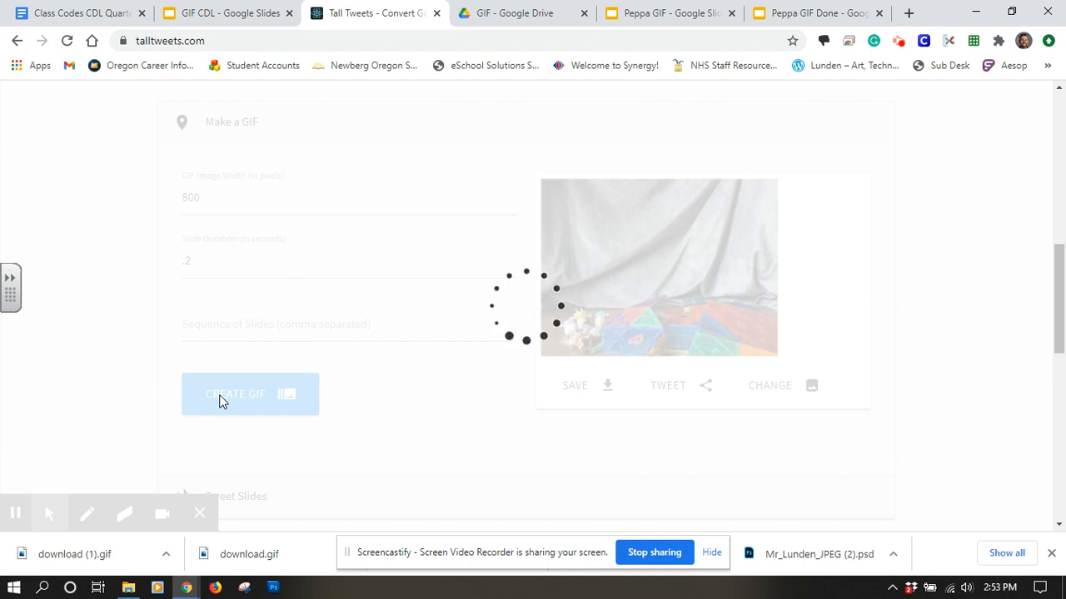
Save the rendered GIF preview, downloading it as download (2).gif
{"action": "left_click", "coordinate": [250, 394]}
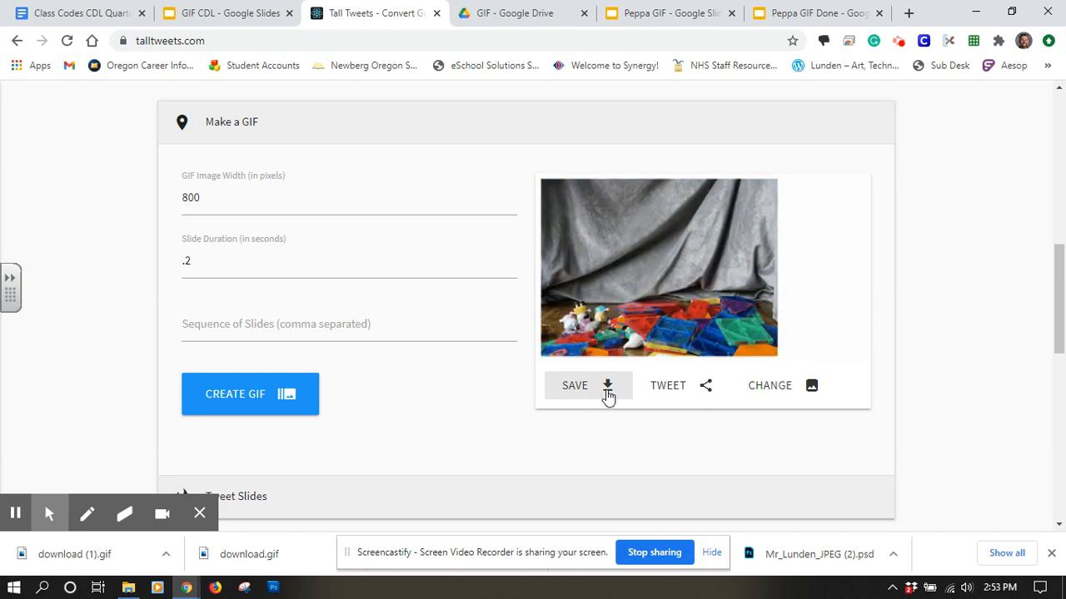
{"action": "left_click", "coordinate": [573, 386]}
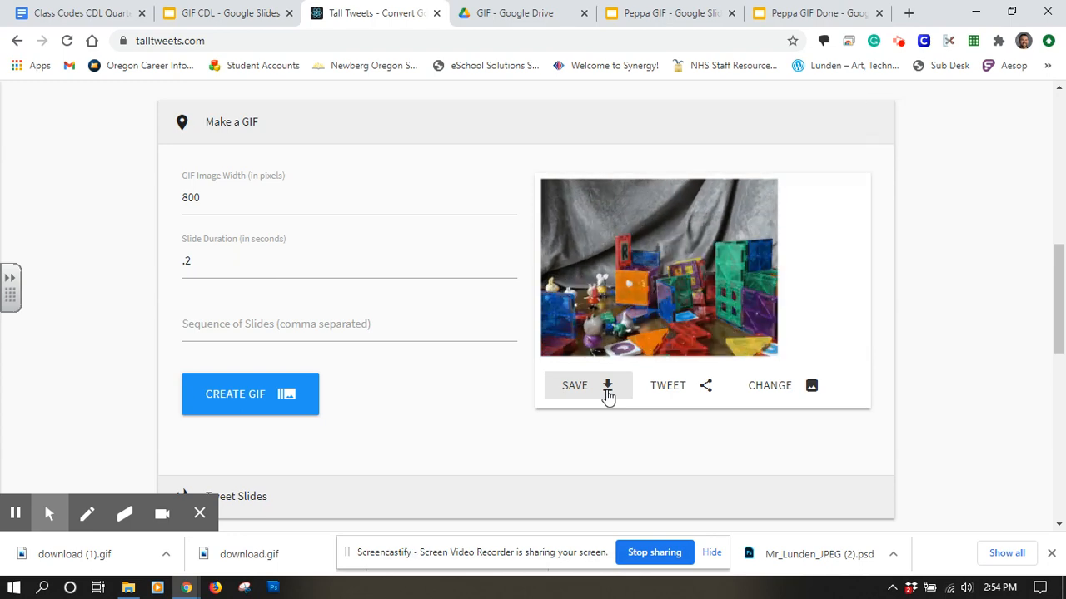
{"action": "left_click", "coordinate": [574, 385]}
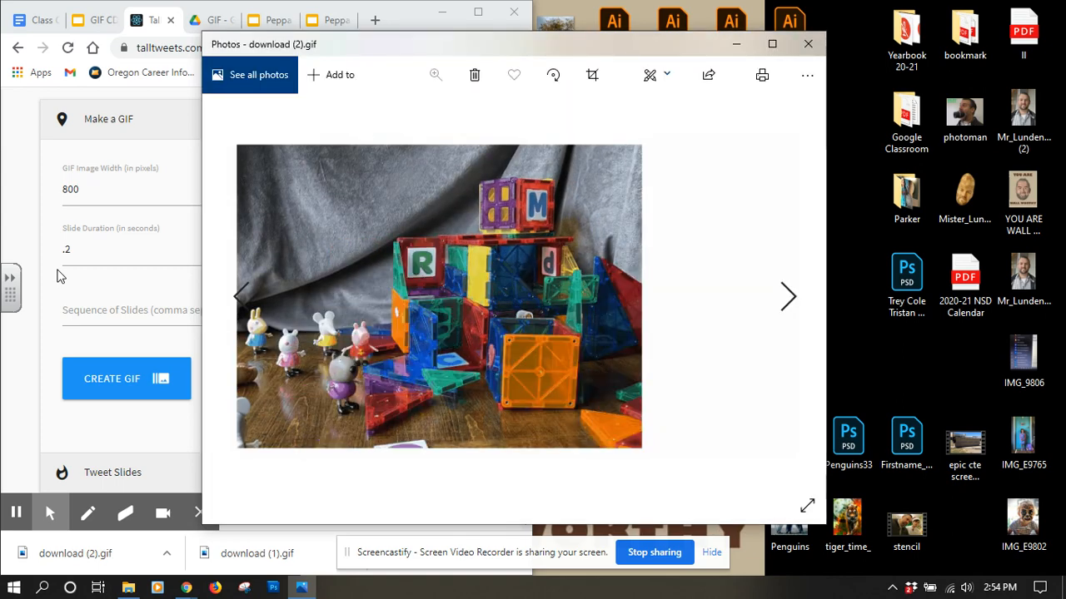
{"action": "left_click", "coordinate": [788, 297]}
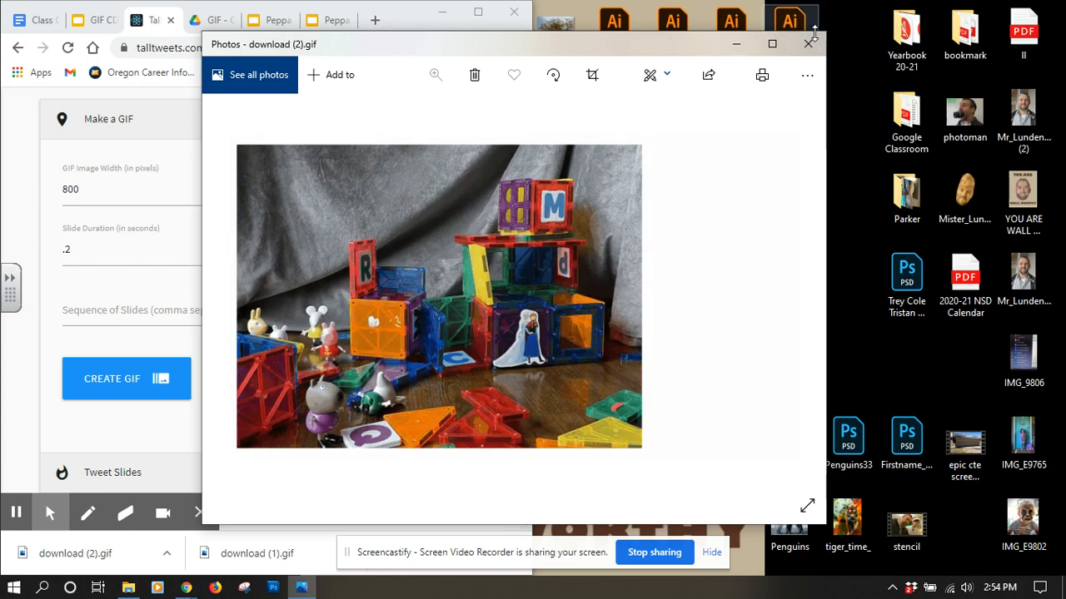
{"action": "left_click", "coordinate": [806, 43]}
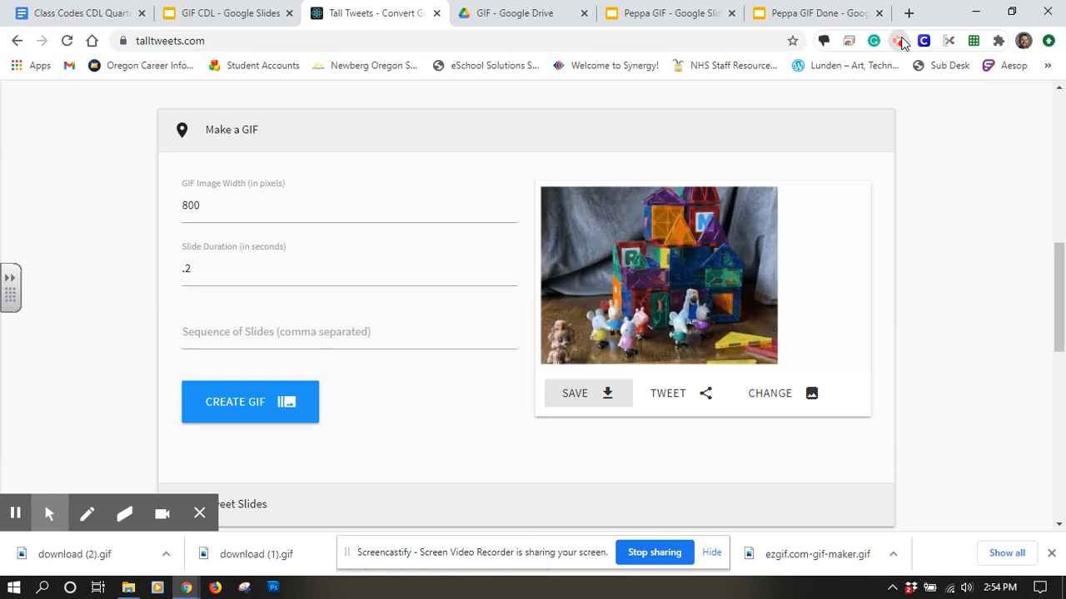
{"action": "left_click", "coordinate": [899, 40]}
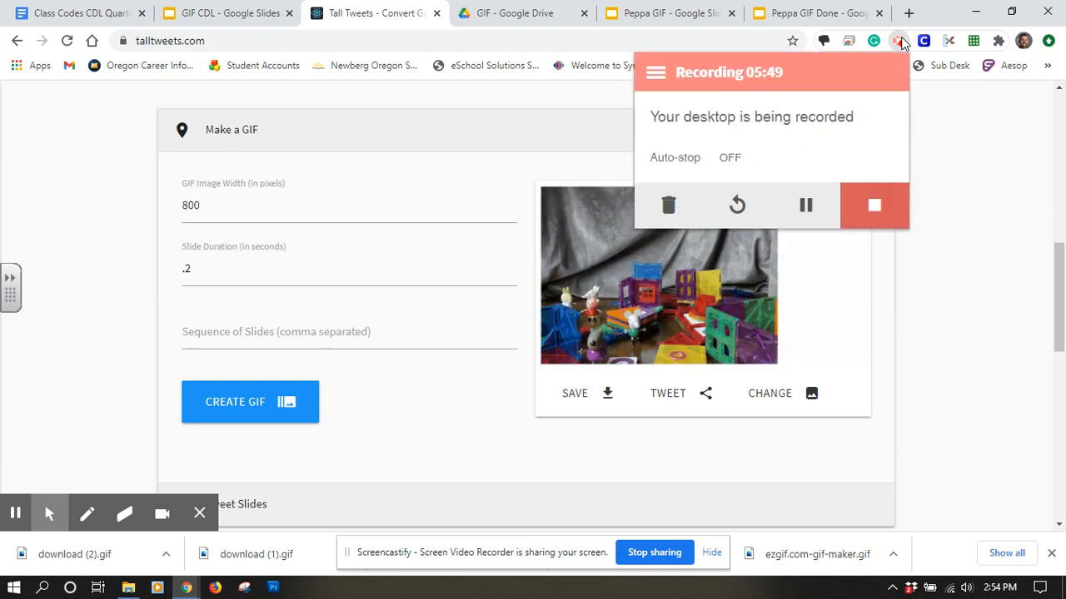